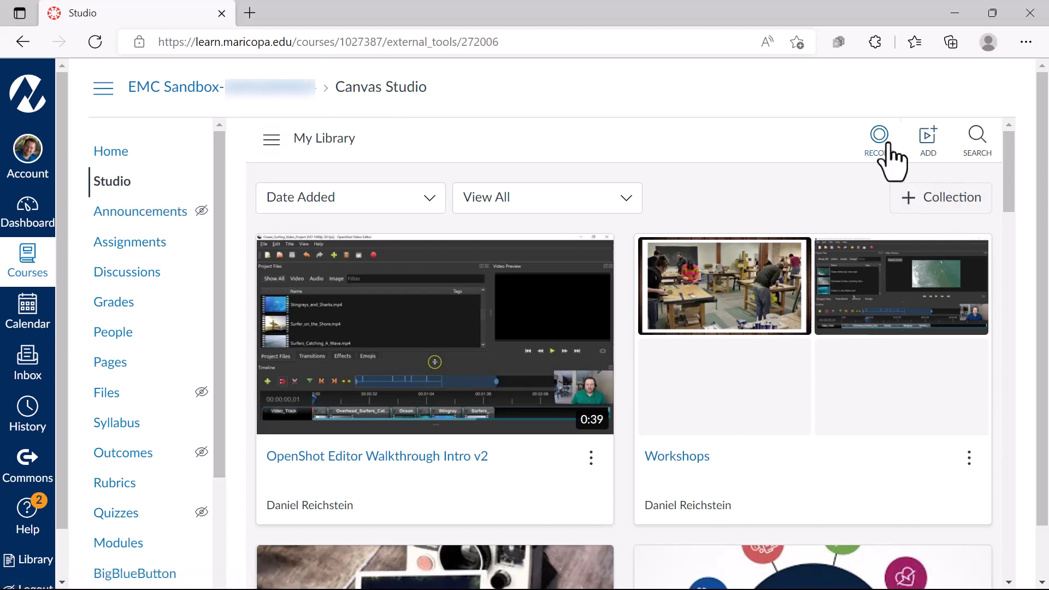
Start a new recording from the Studio library and scroll through the recorder dialog.
left_click(878, 134)
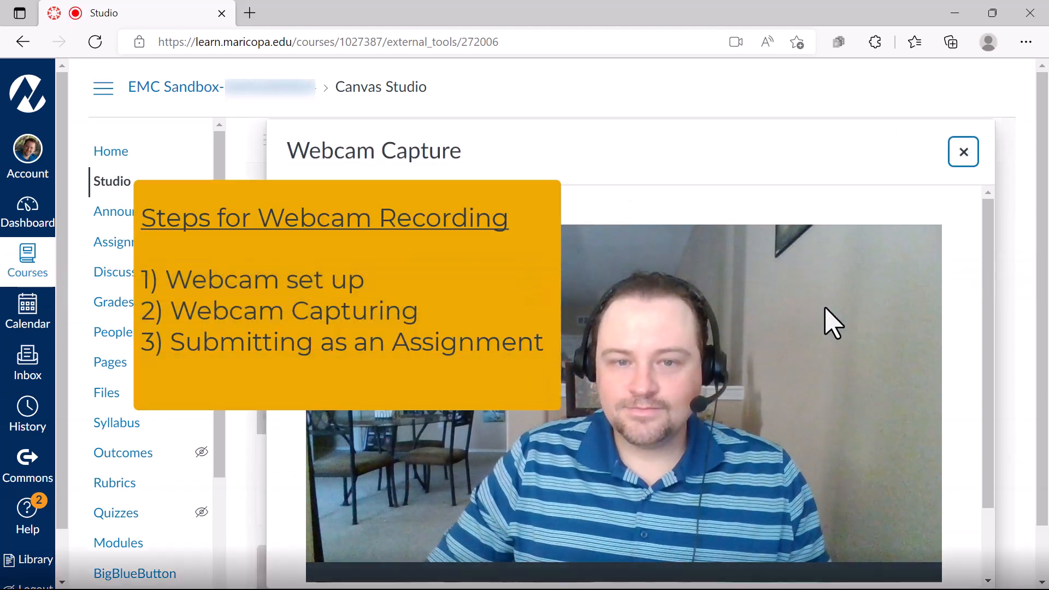
scroll("down", 3)
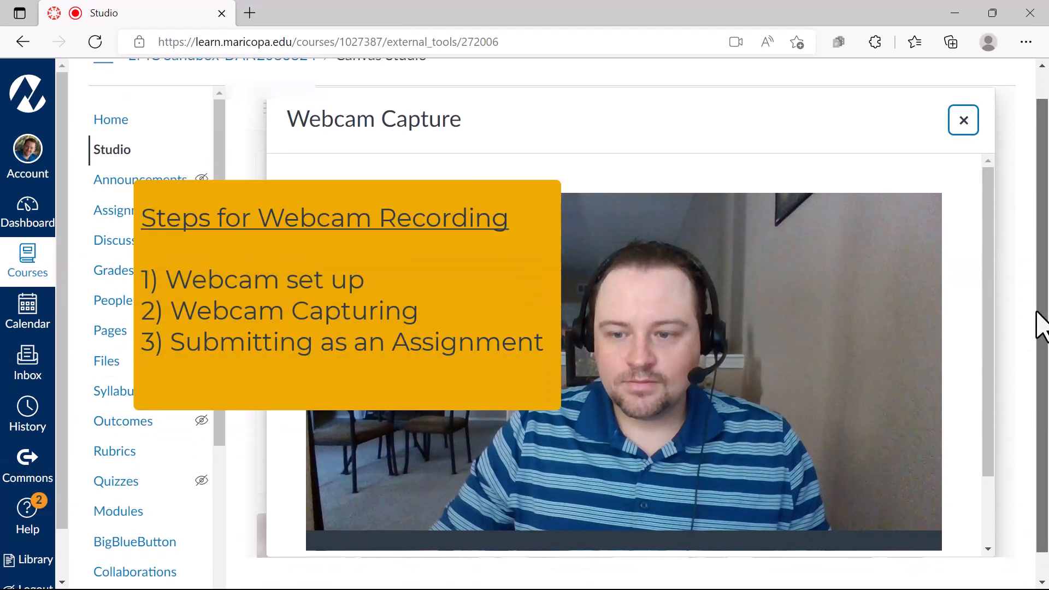
scroll("down", 3)
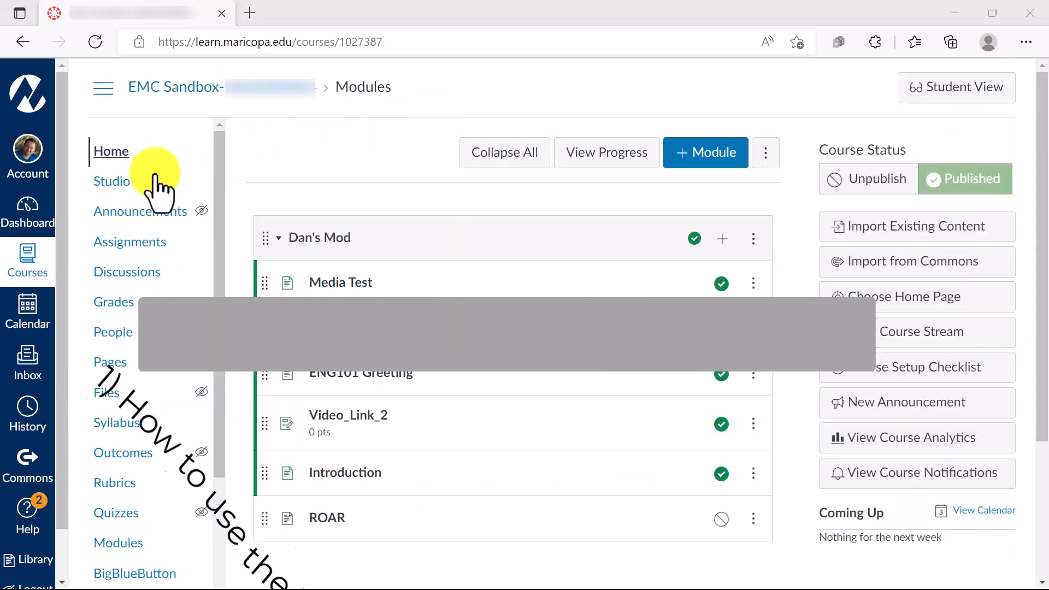
From the course's Studio library, choose Webcam Capture as the recording type.
left_click(112, 181)
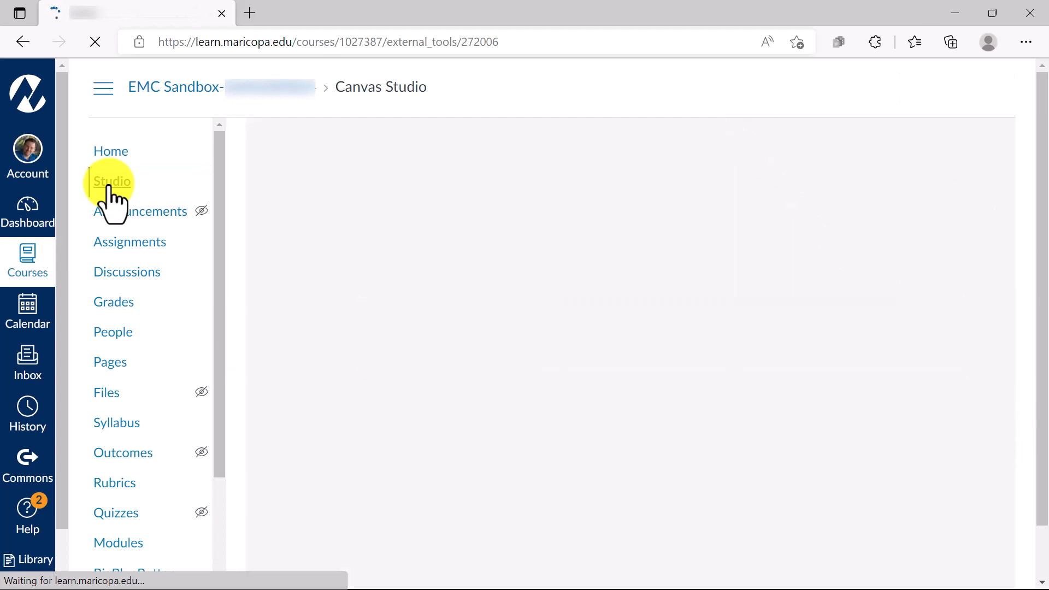
left_click(112, 181)
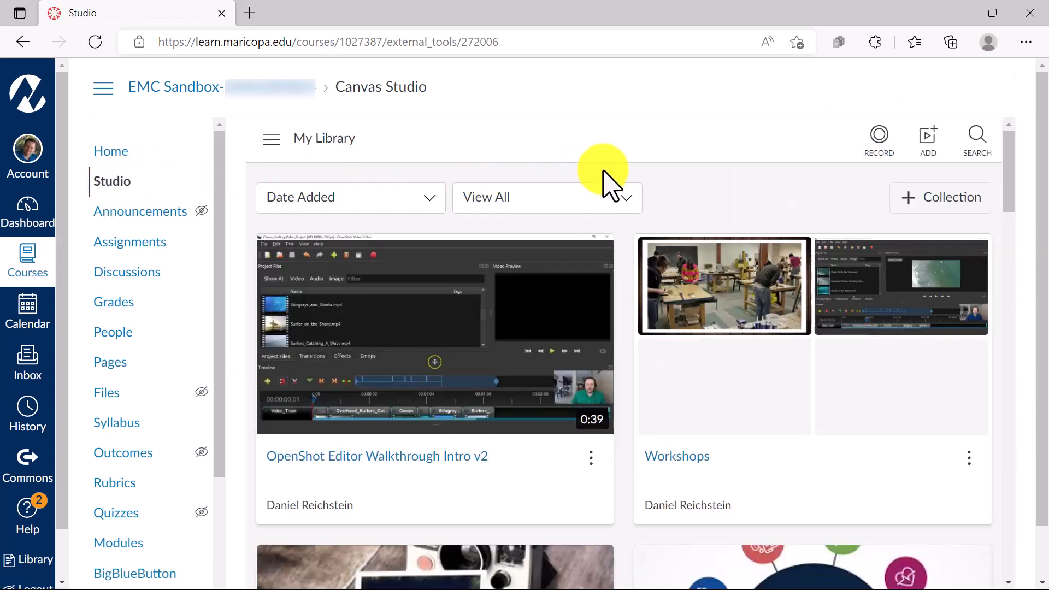
left_click(879, 135)
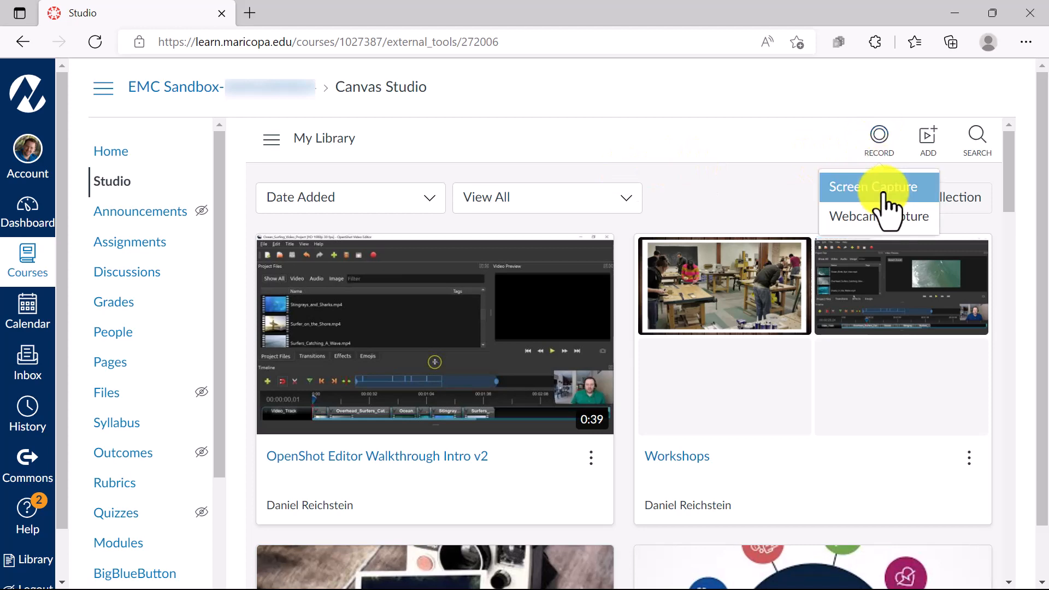
left_click(878, 216)
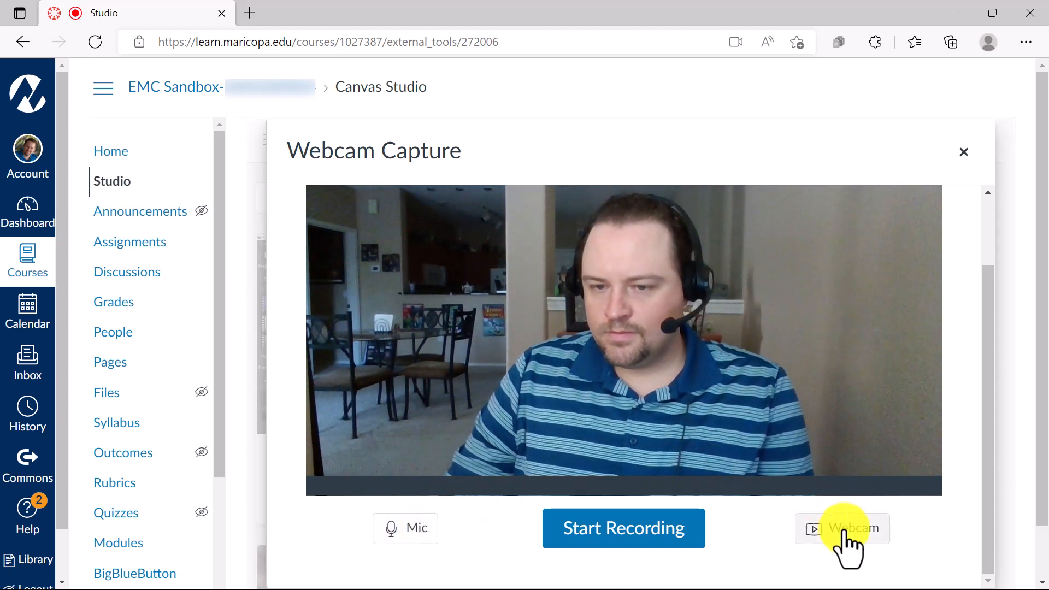
left_click(847, 529)
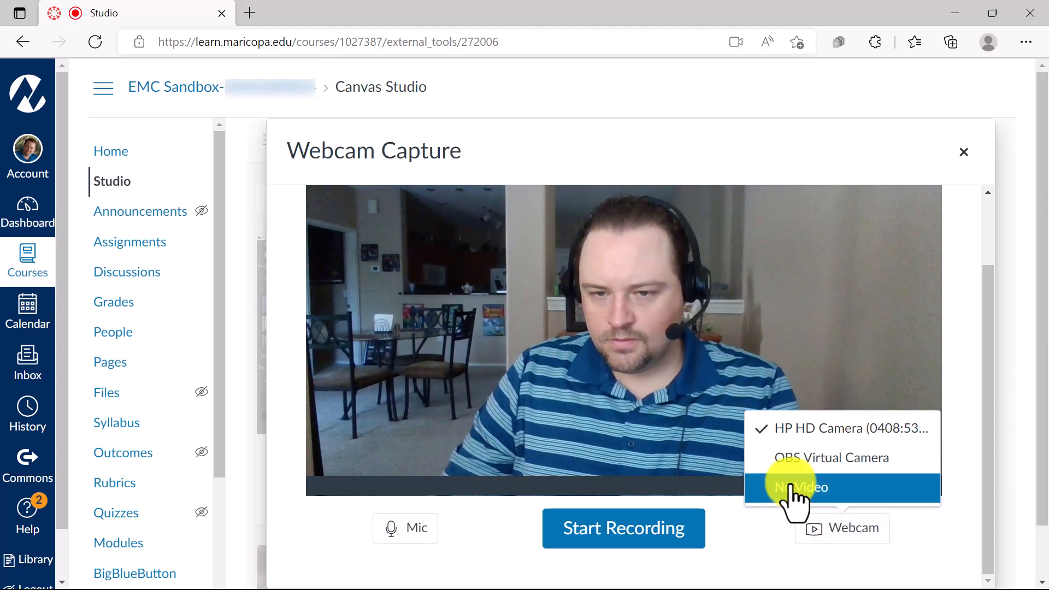
left_click(801, 487)
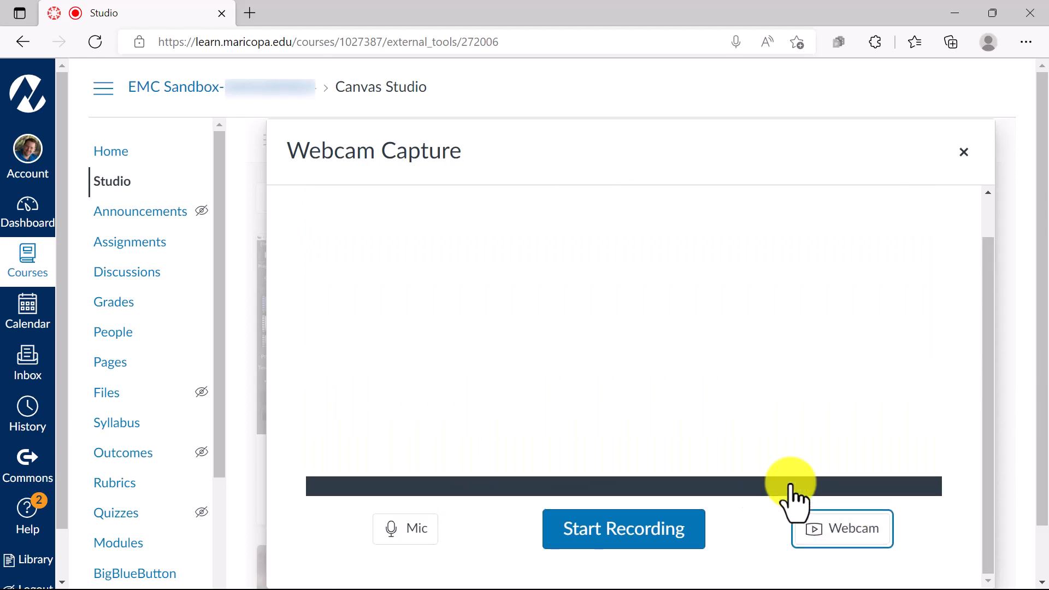
left_click(841, 529)
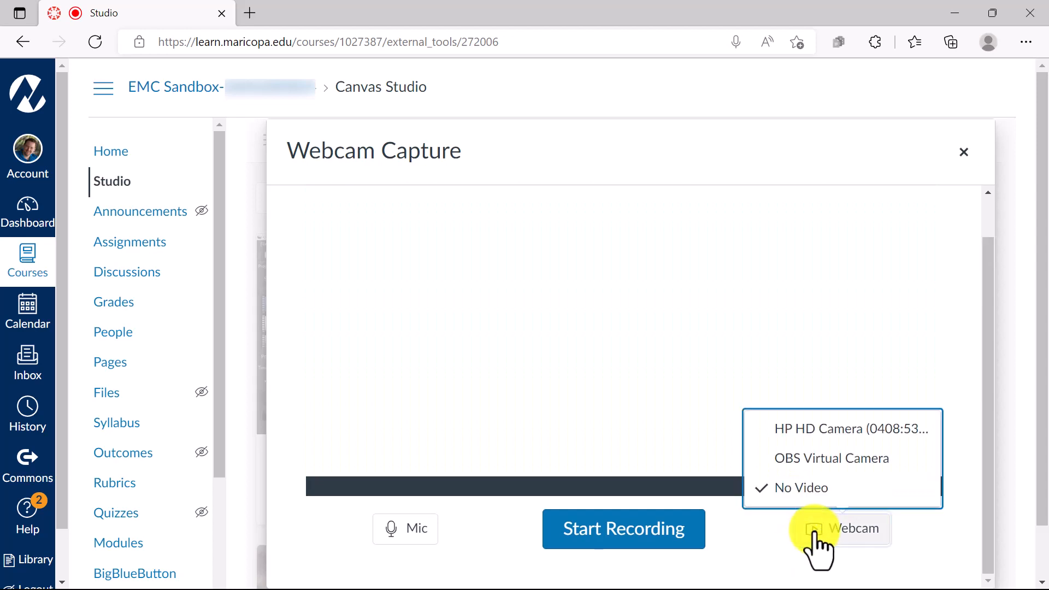
left_click(852, 429)
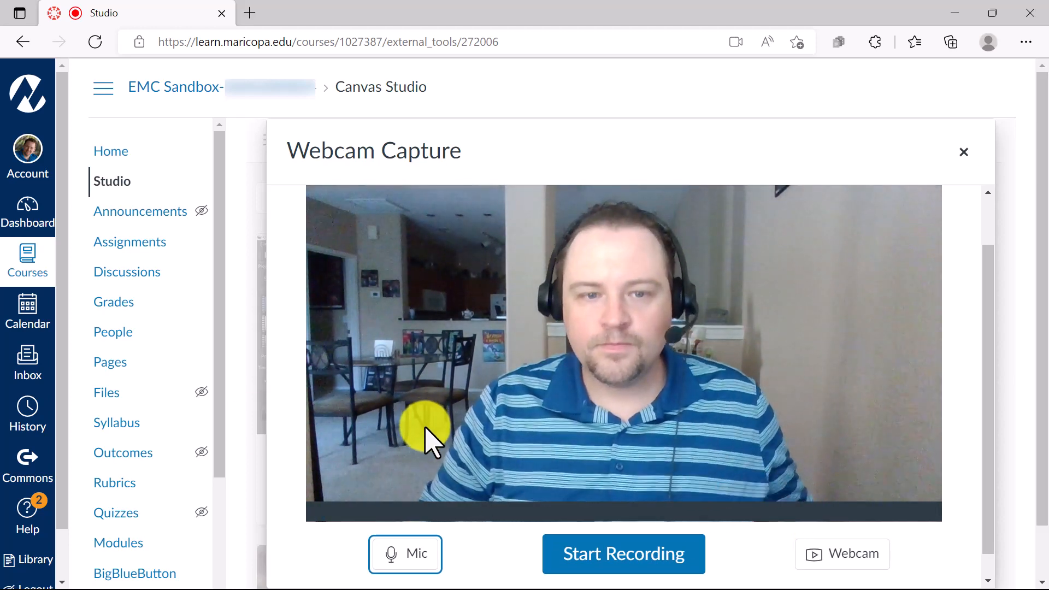
mouse_move(651, 470)
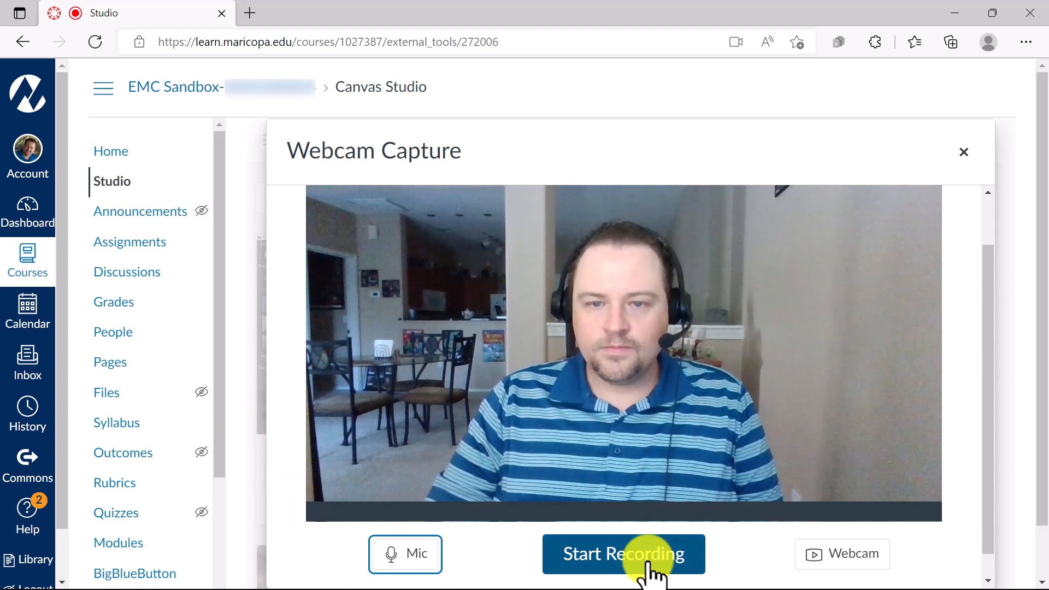
Record a first webcam take, discard it with Start Over, and begin a fresh take.
left_click(624, 554)
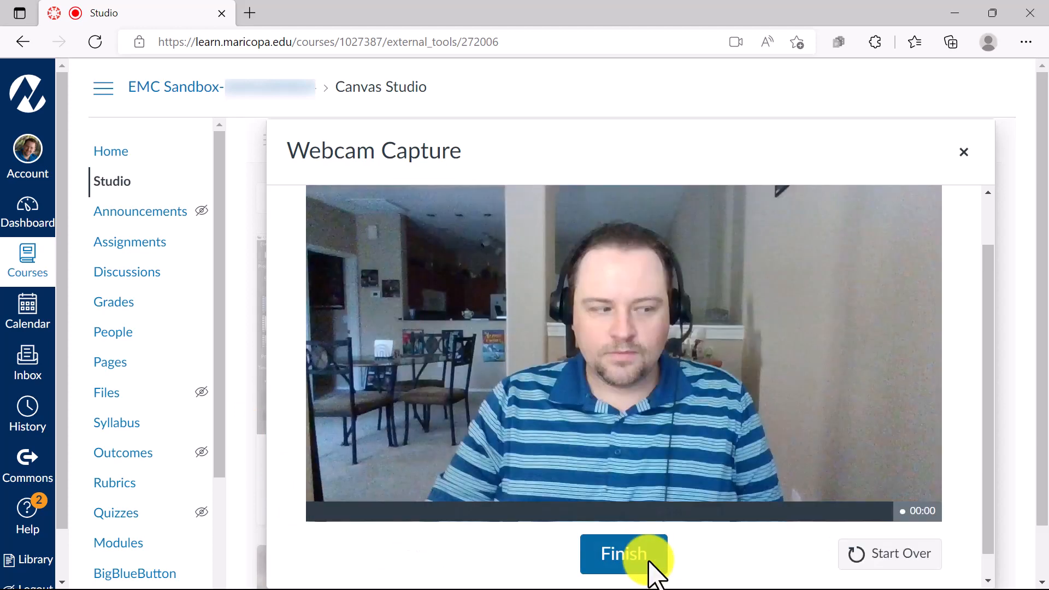
left_click(623, 554)
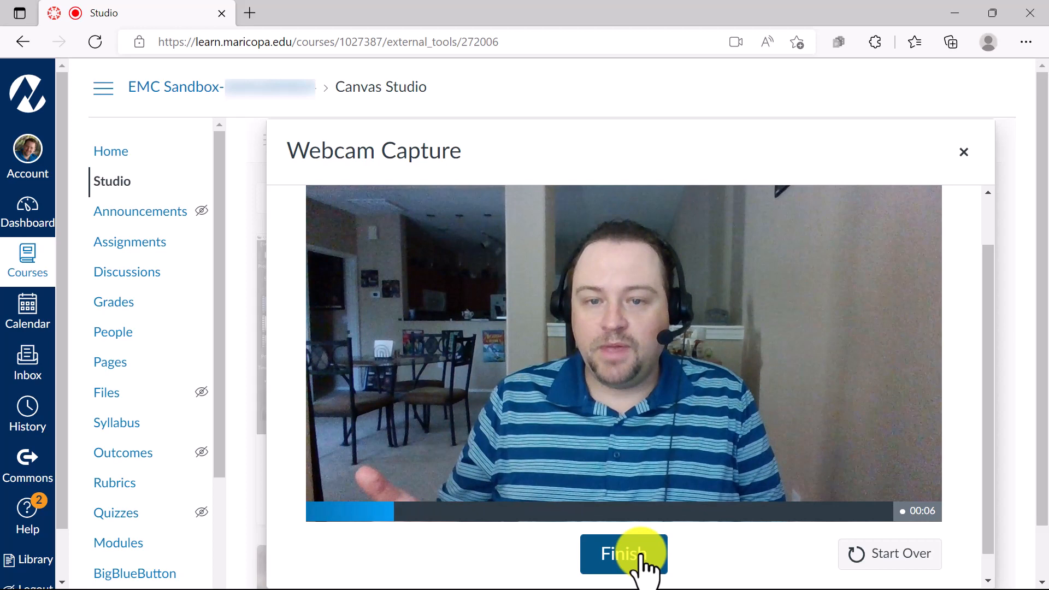
mouse_move(924, 562)
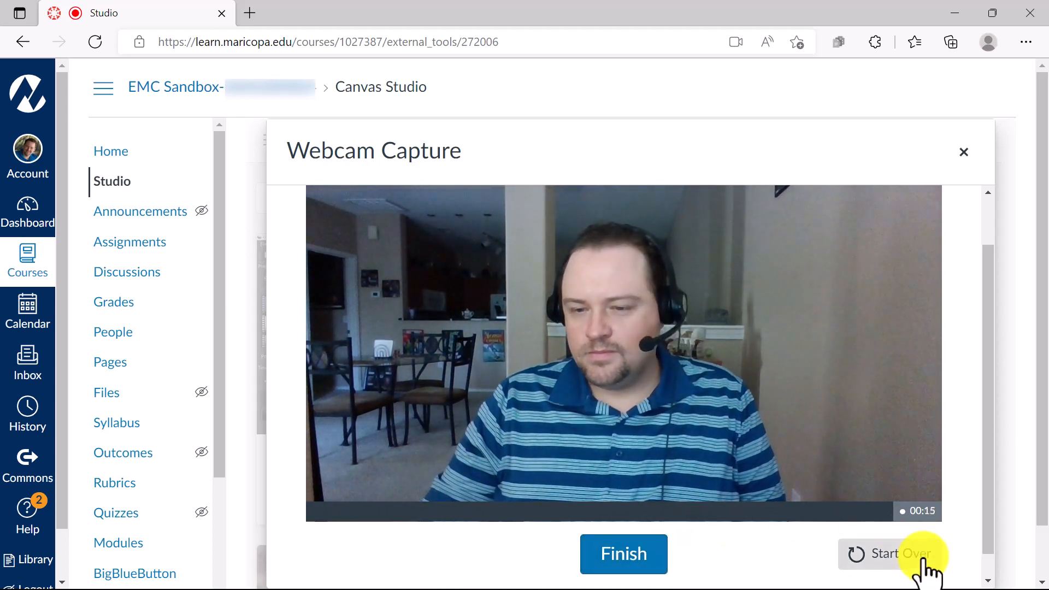
left_click(900, 553)
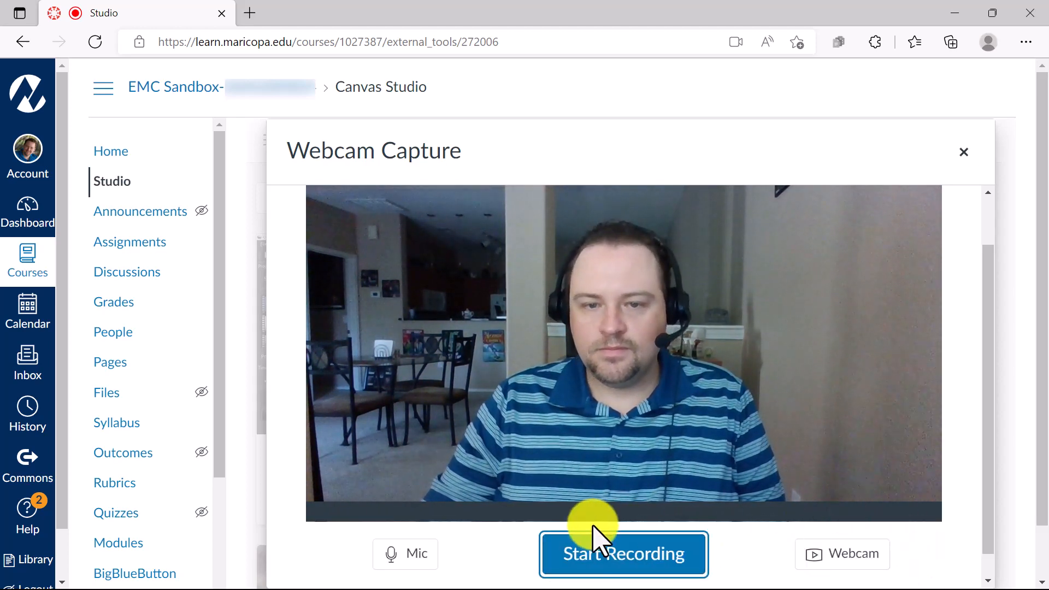
left_click(623, 553)
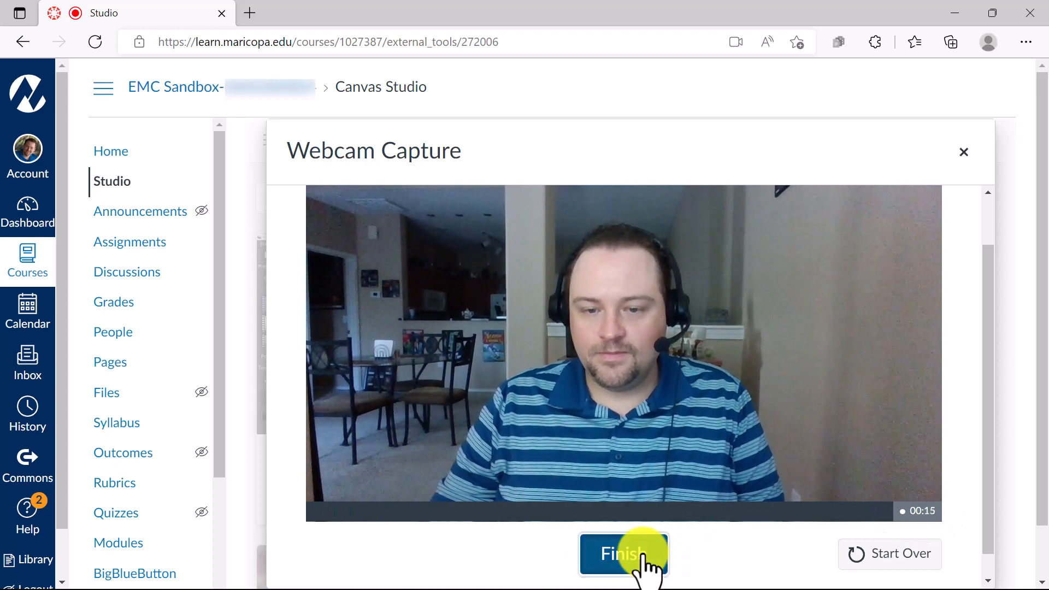
Stop the webcam take for review, then close the recorder and confirm discarding it.
left_click(623, 553)
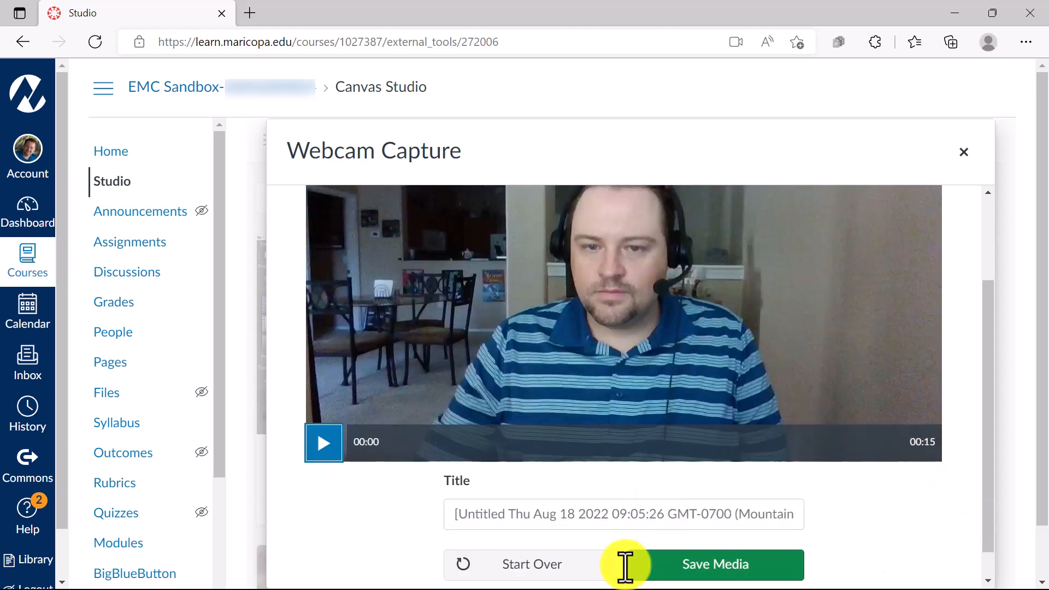
mouse_move(830, 317)
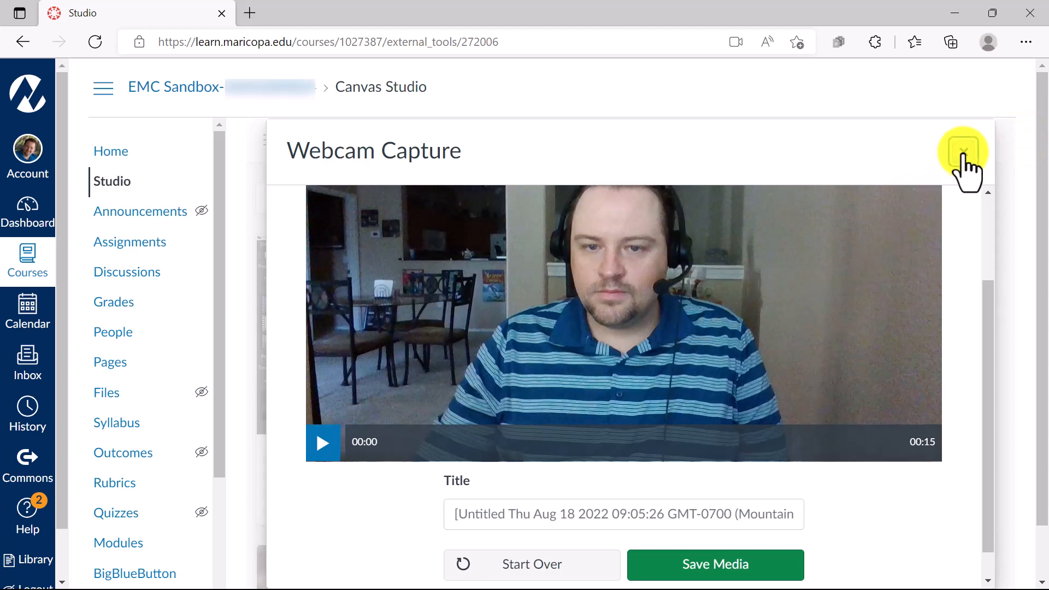
left_click(964, 151)
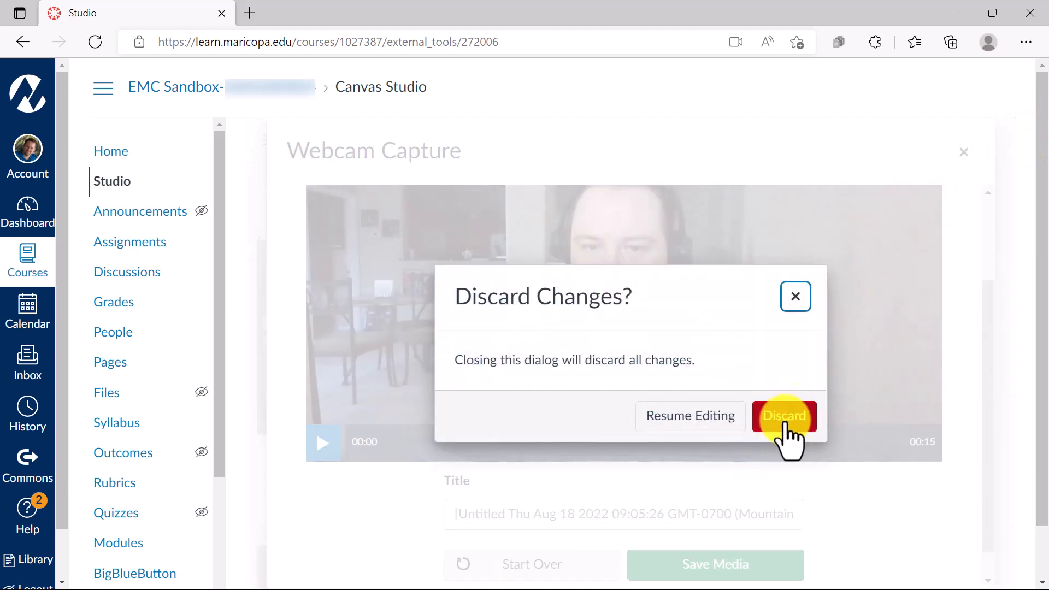
left_click(785, 416)
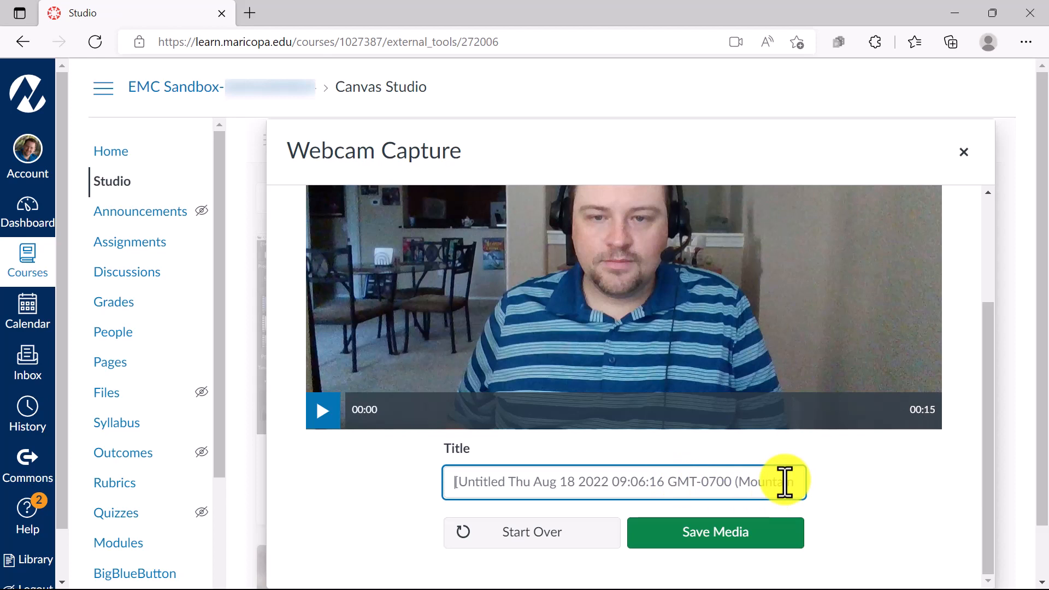
Title the recording 'Dan Test Vid' and save it to the Studio library.
type("Dan Webcam")
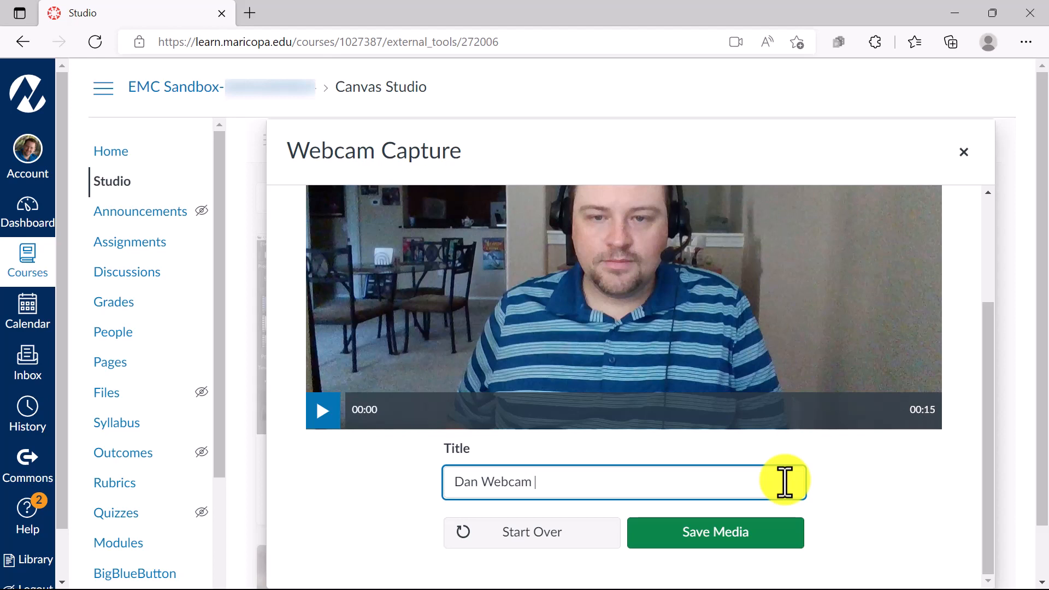
type("Test Video")
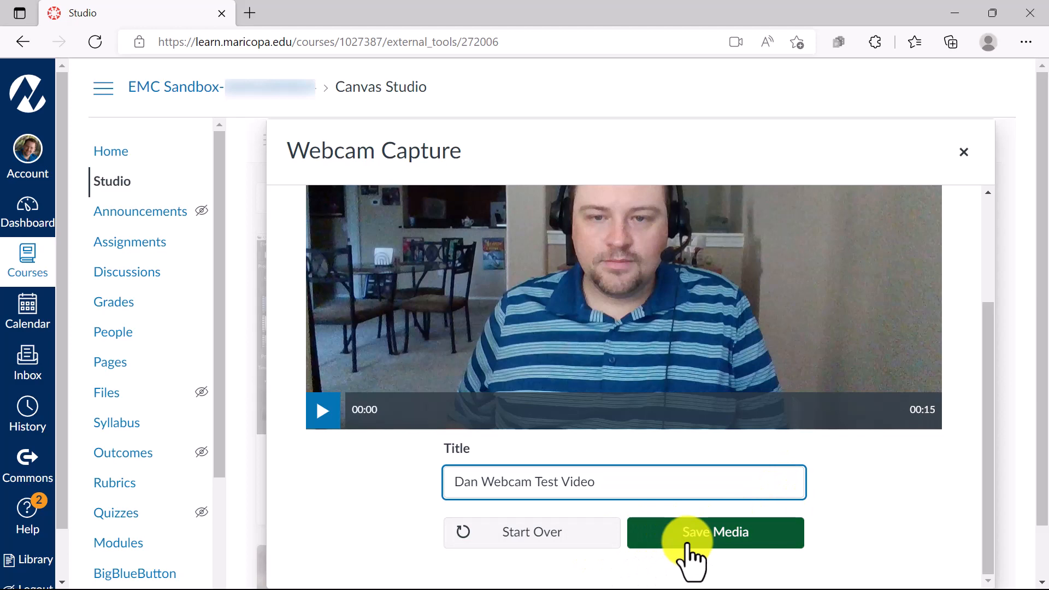
left_click(715, 534)
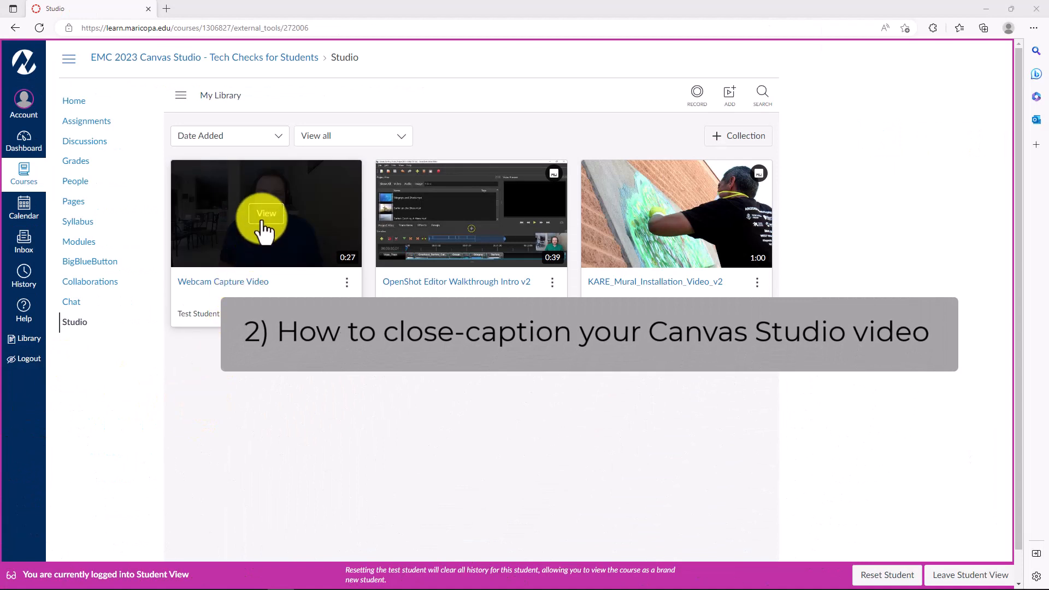
Open the Webcam Capture Video's comments on its Studio page.
left_click(266, 213)
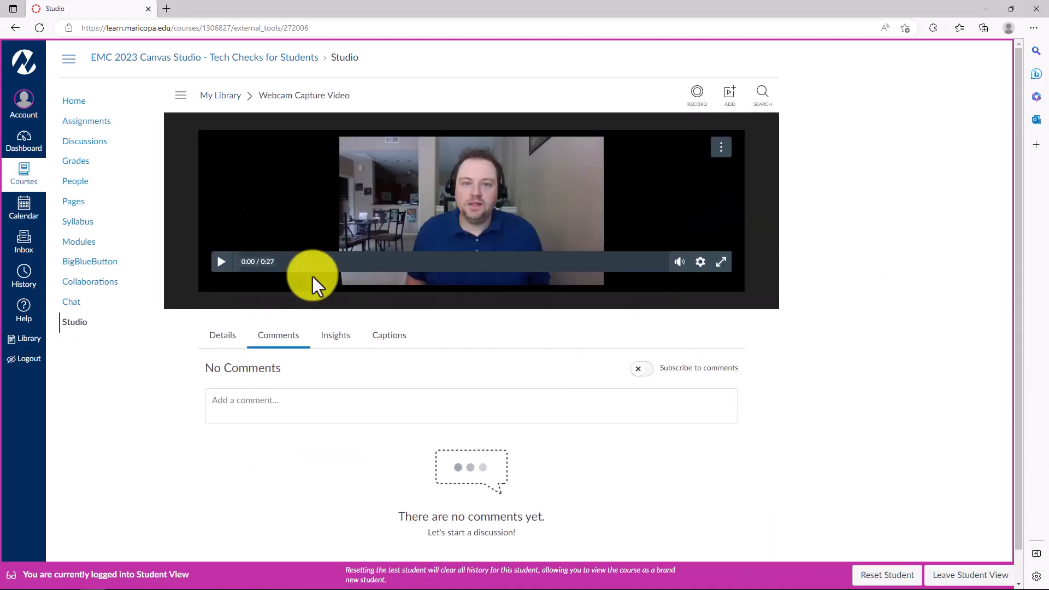
Request auto-generated captions for the video with English as the spoken language.
left_click(389, 335)
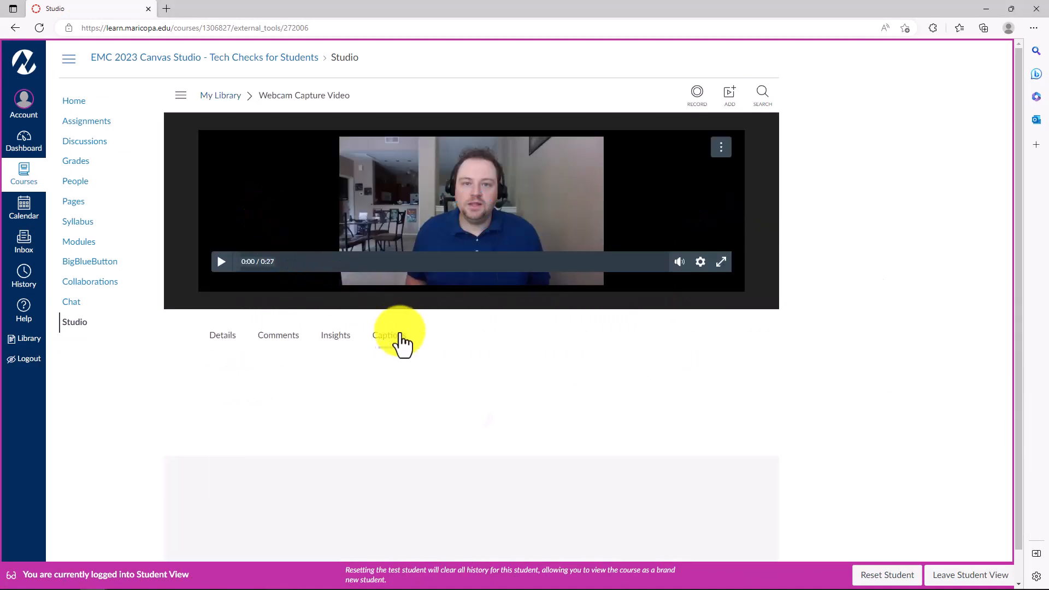
left_click(389, 335)
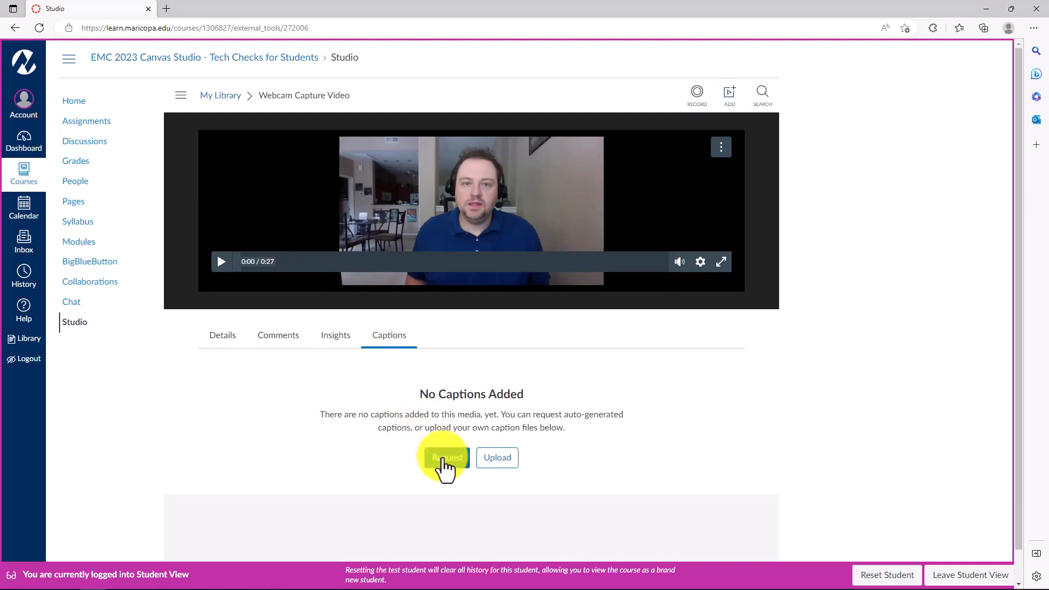
left_click(447, 457)
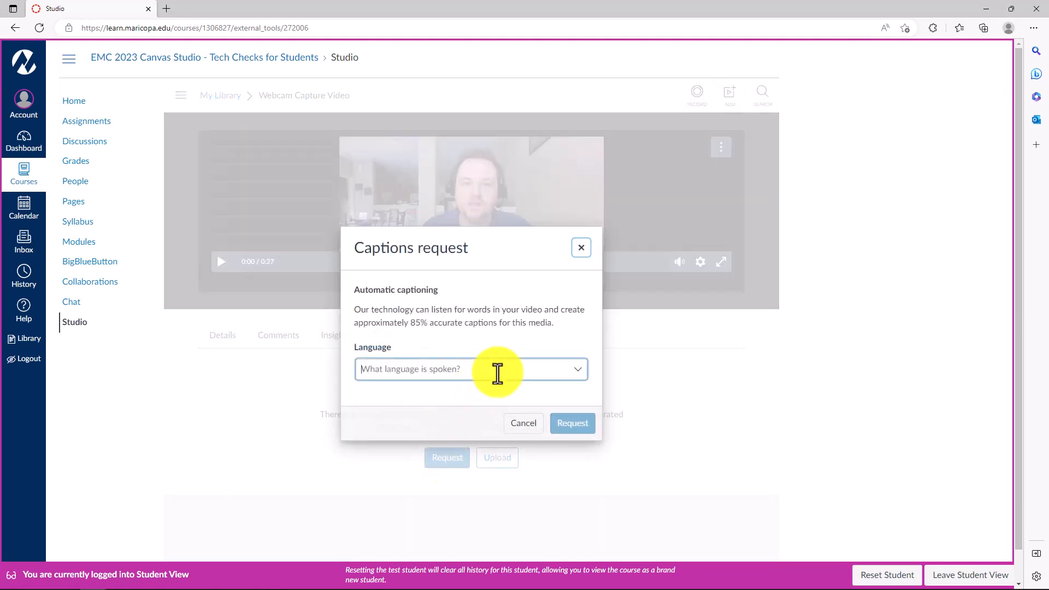
left_click(471, 369)
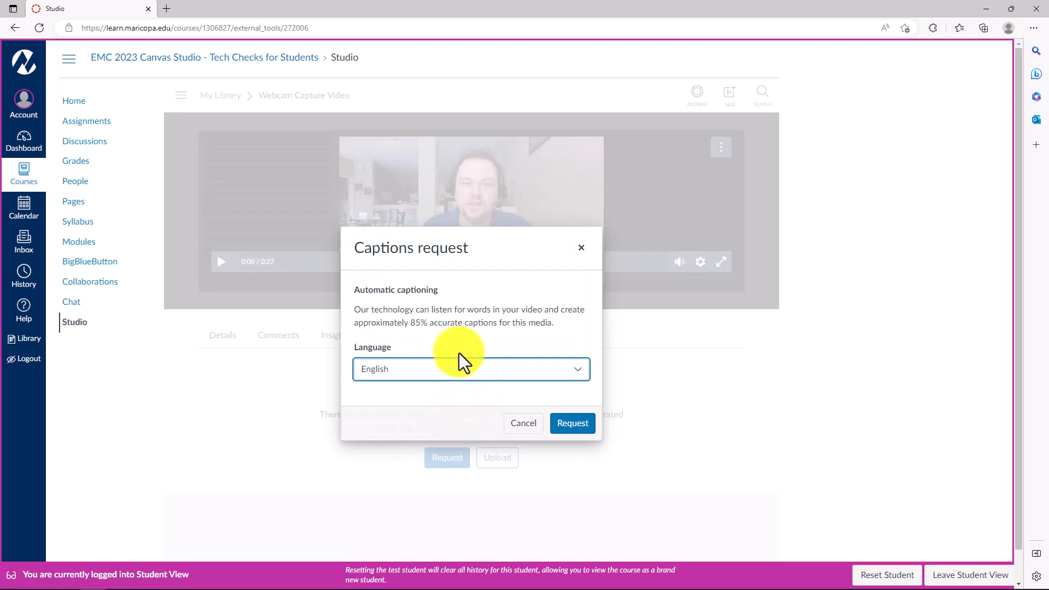
left_click(573, 424)
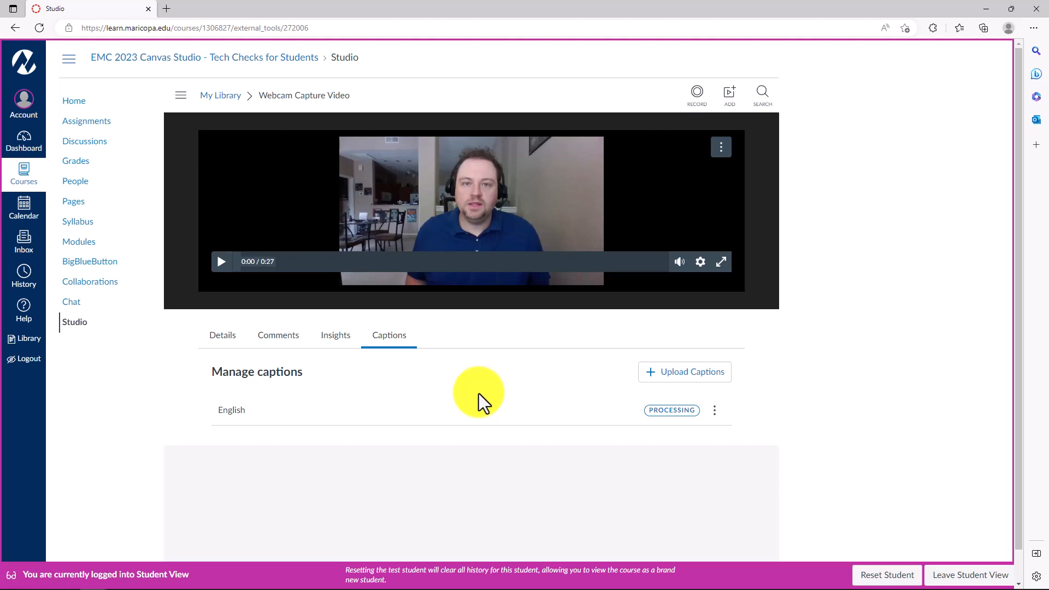
mouse_move(481, 405)
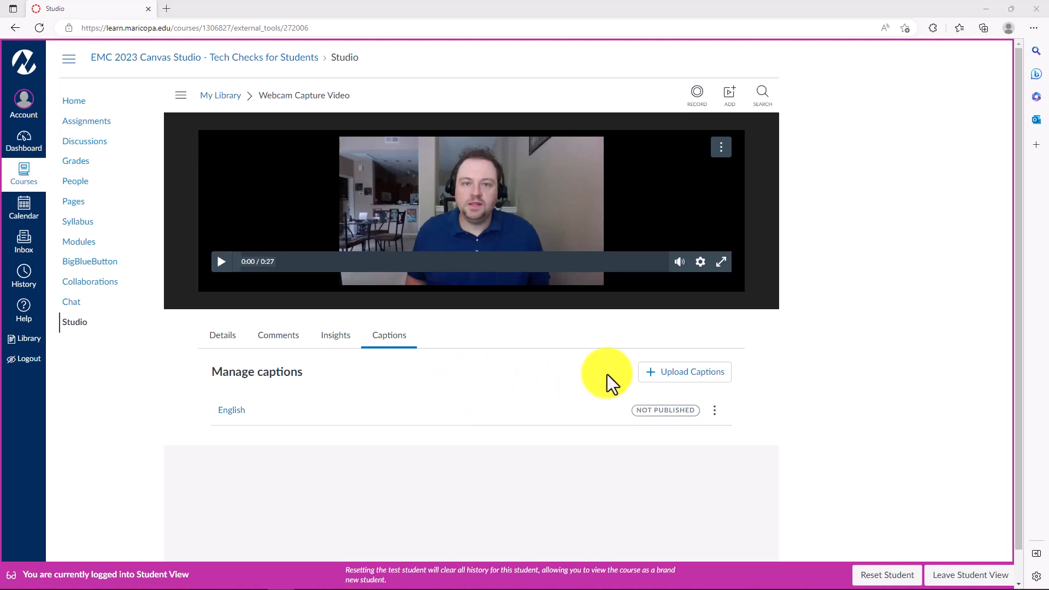
Choose Review and Publish from the English captions' options to see the caption lines.
left_click(715, 410)
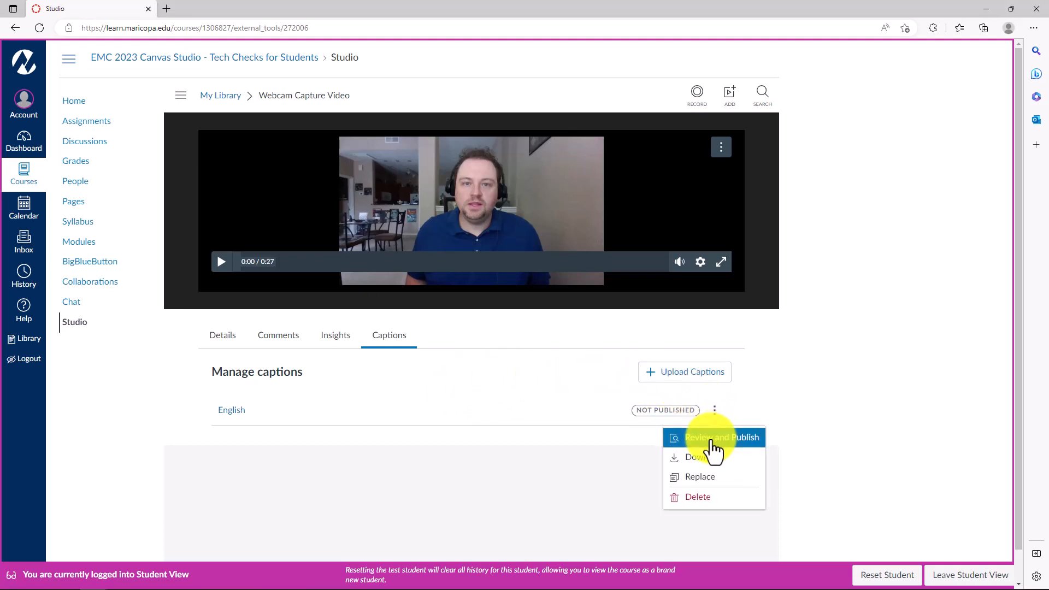
left_click(724, 437)
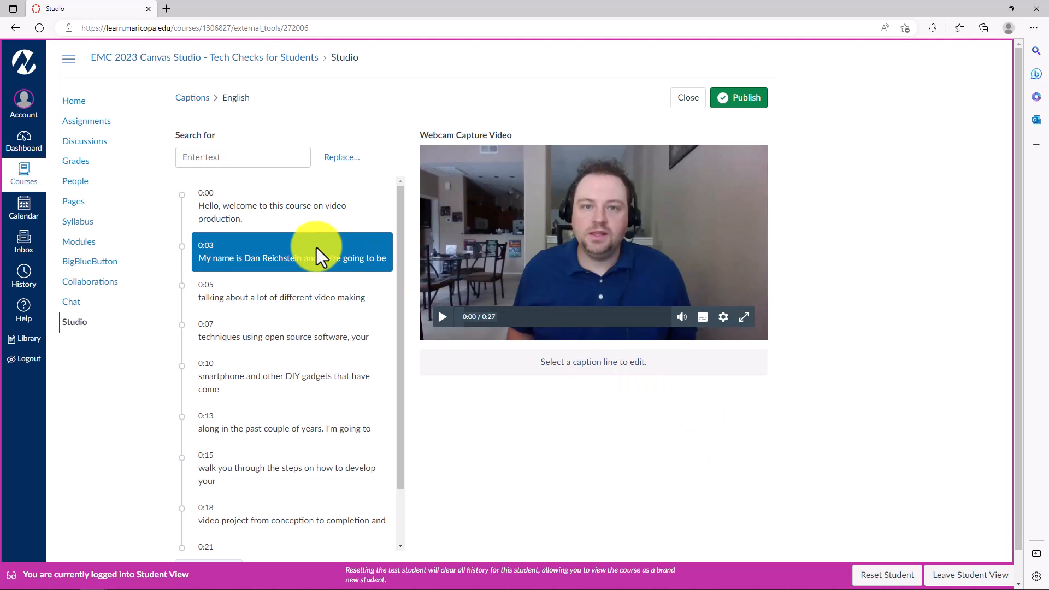
mouse_move(618, 291)
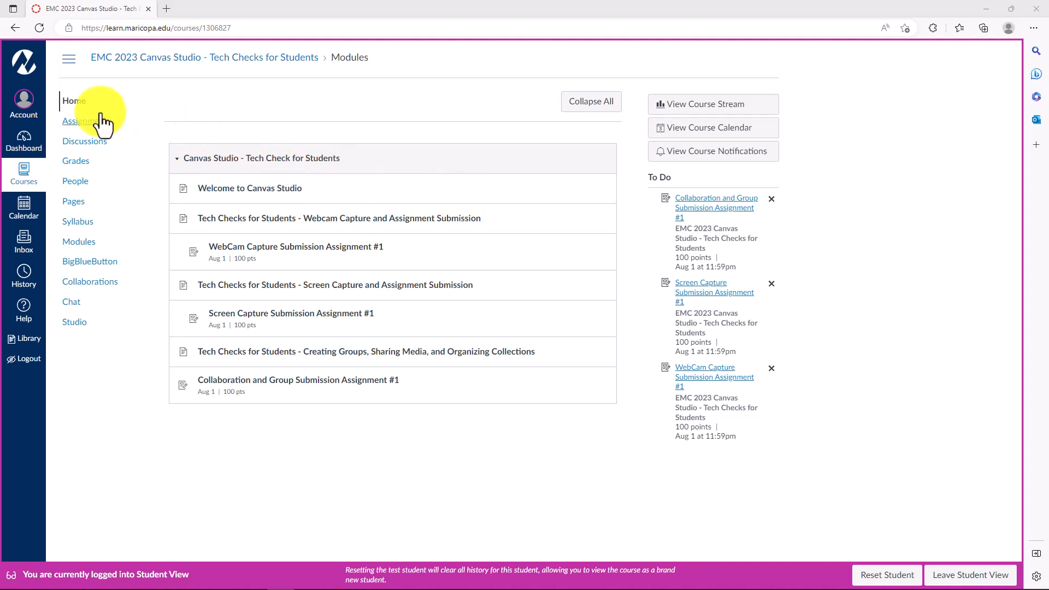
From Assignments, start WebCam Capture Submission Assignment #1 via the Studio submission option.
left_click(83, 120)
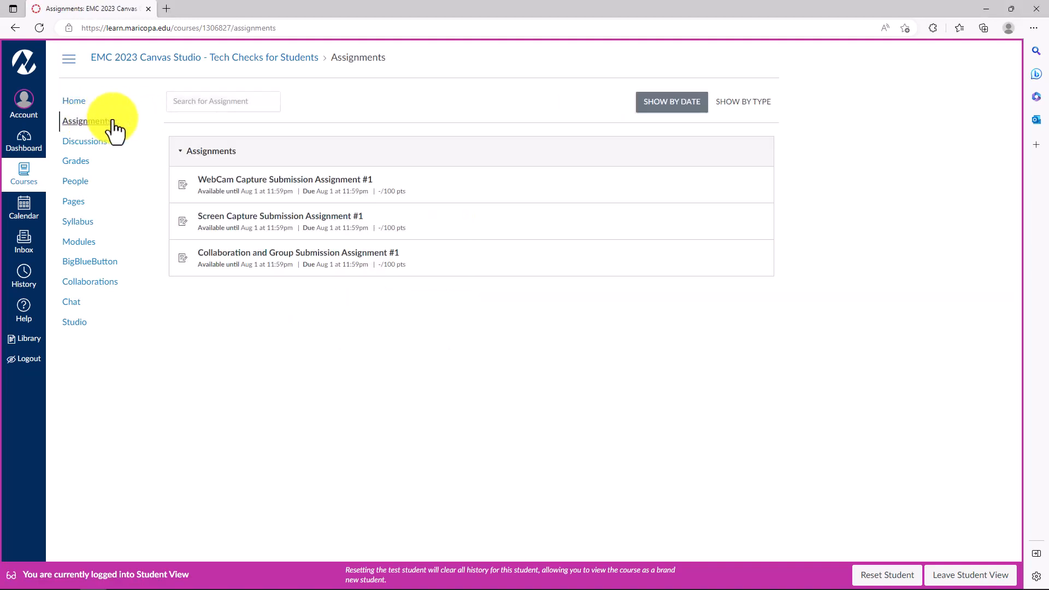
mouse_move(329, 192)
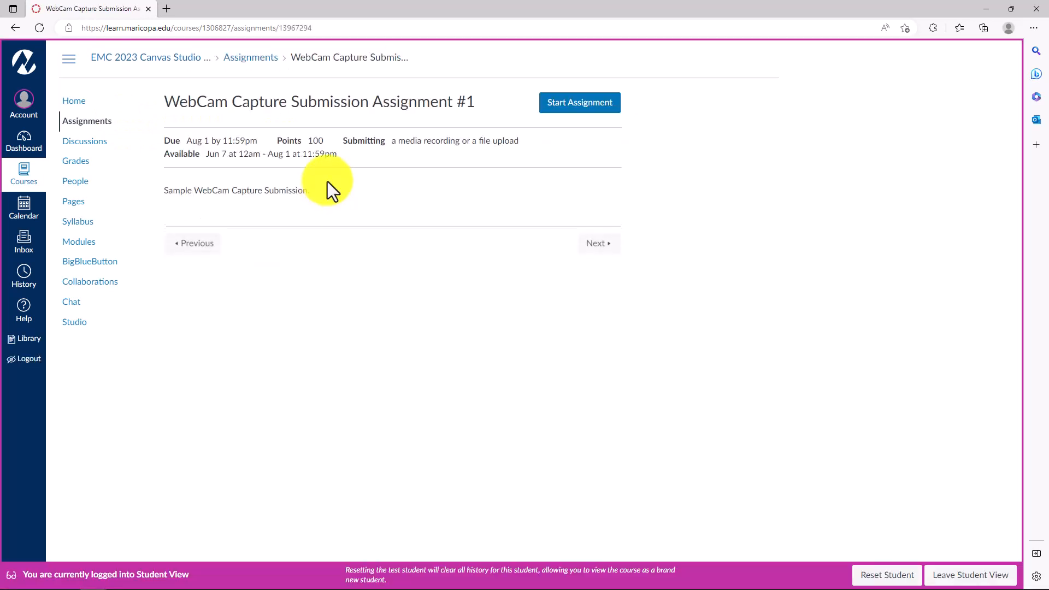
left_click(580, 102)
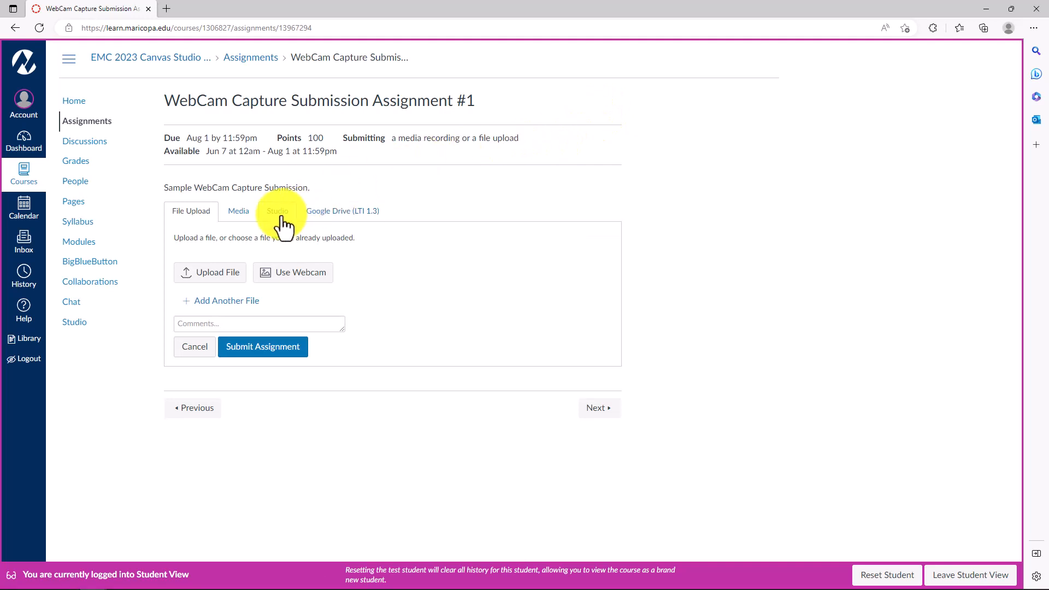
left_click(278, 211)
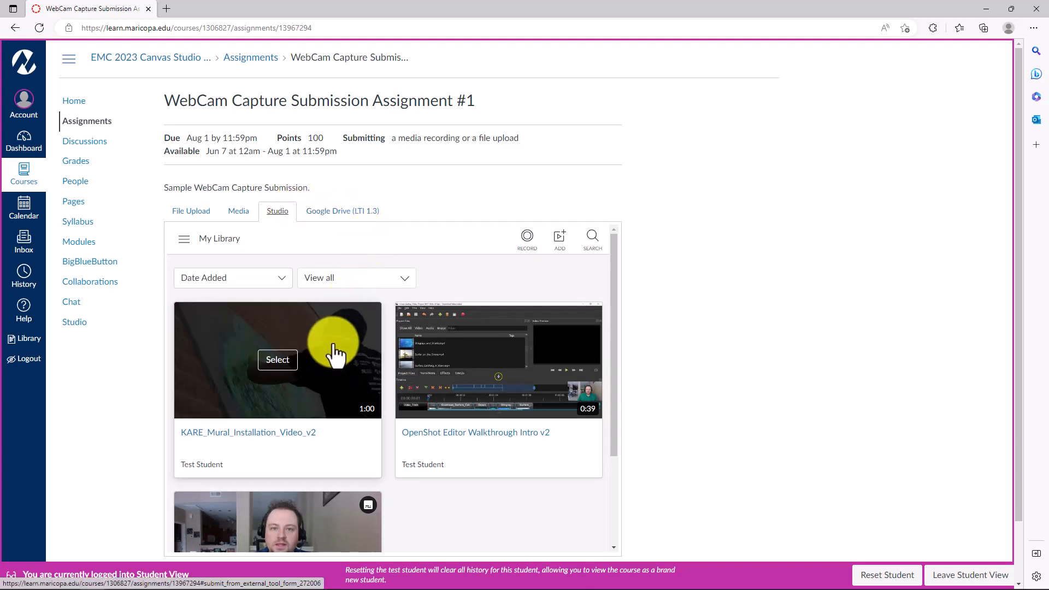
Select the Webcam Capture Video from the Studio library and embed it in the submission.
left_click(593, 237)
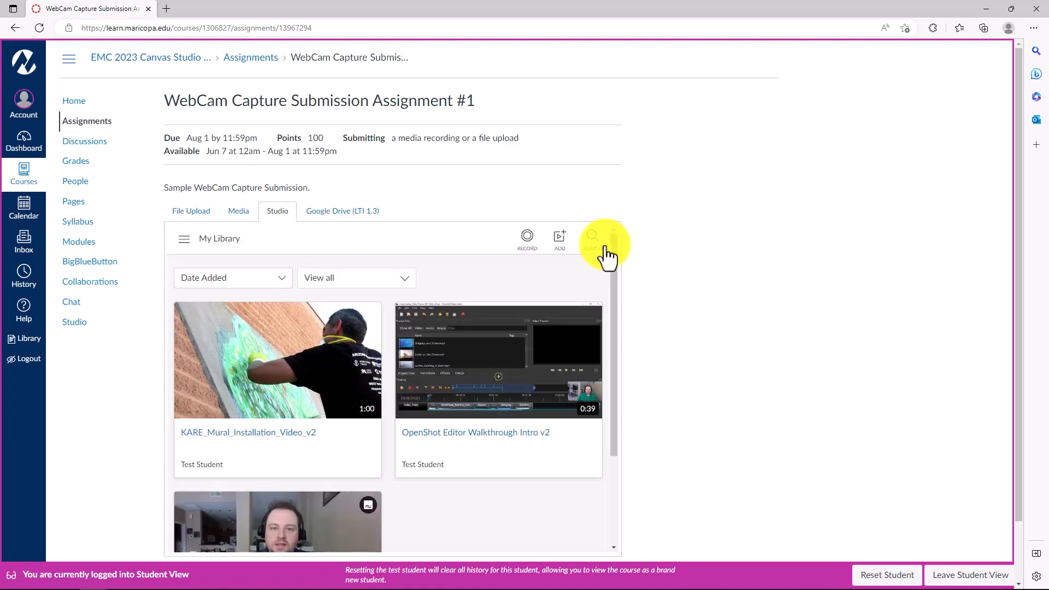
scroll("down", 3)
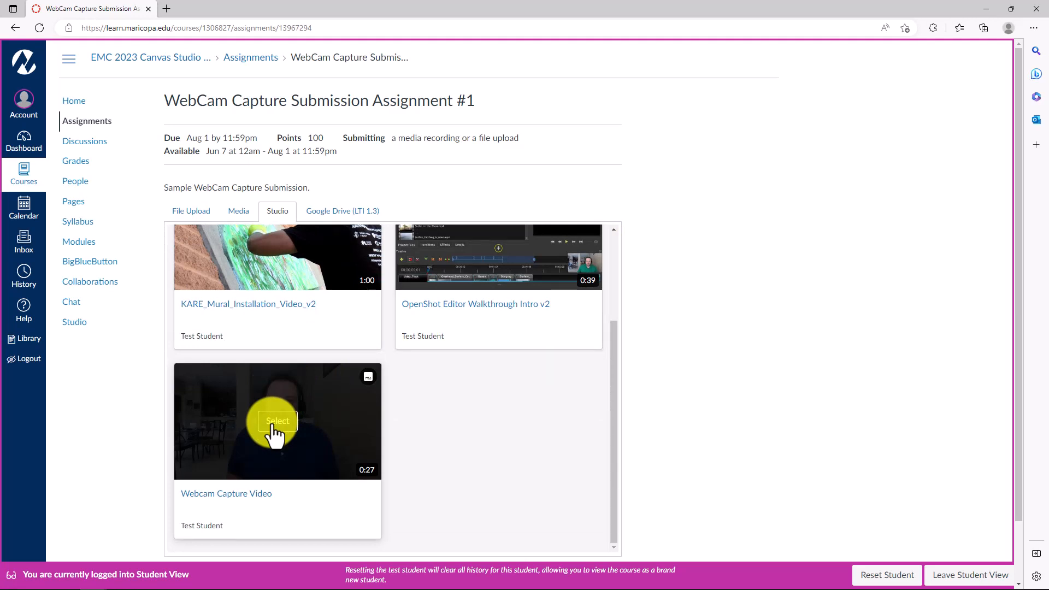
left_click(278, 421)
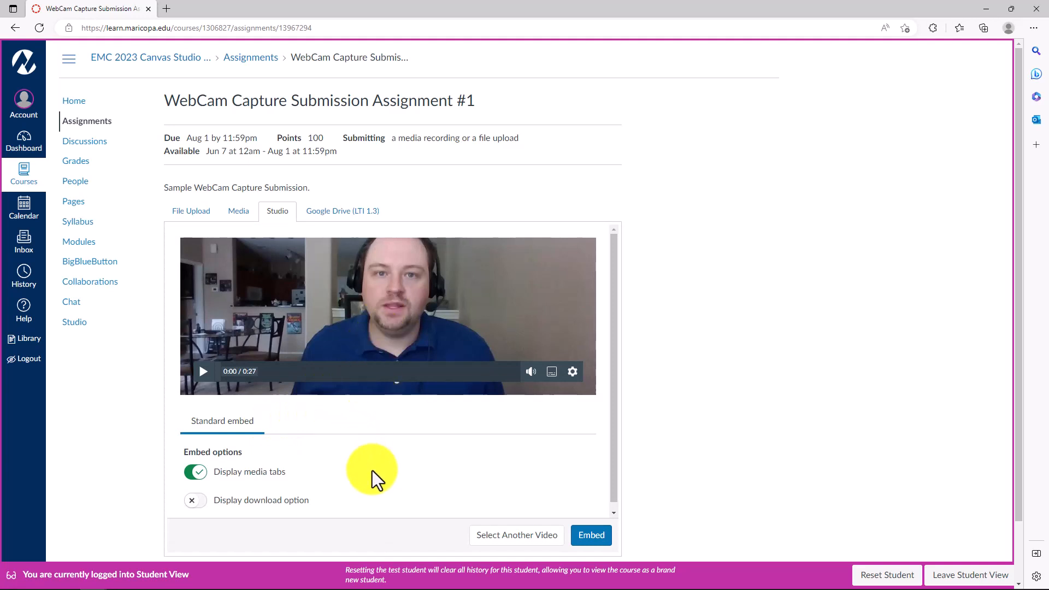
left_click(591, 536)
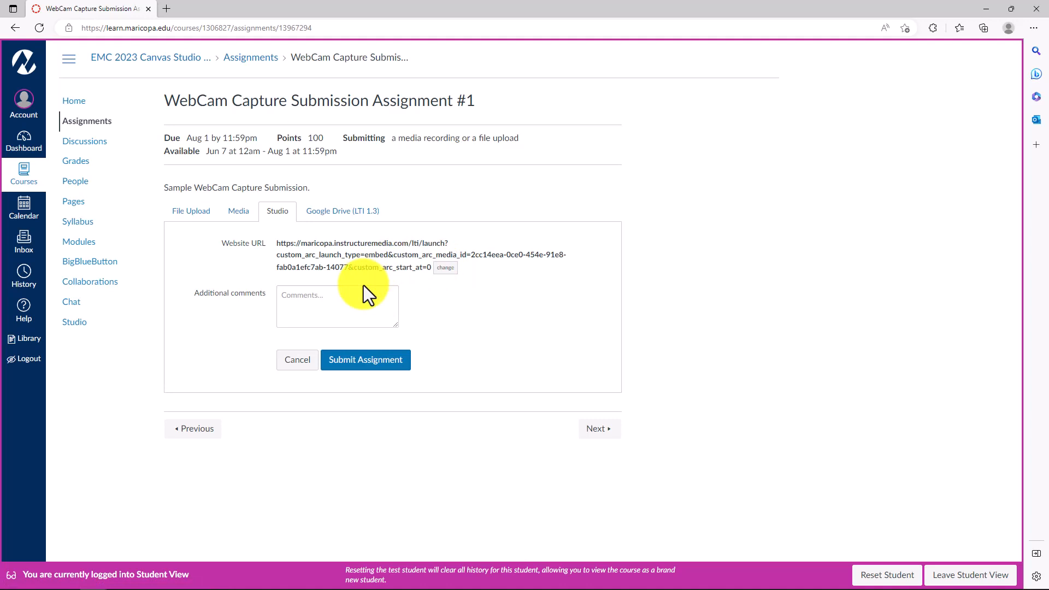
mouse_move(383, 373)
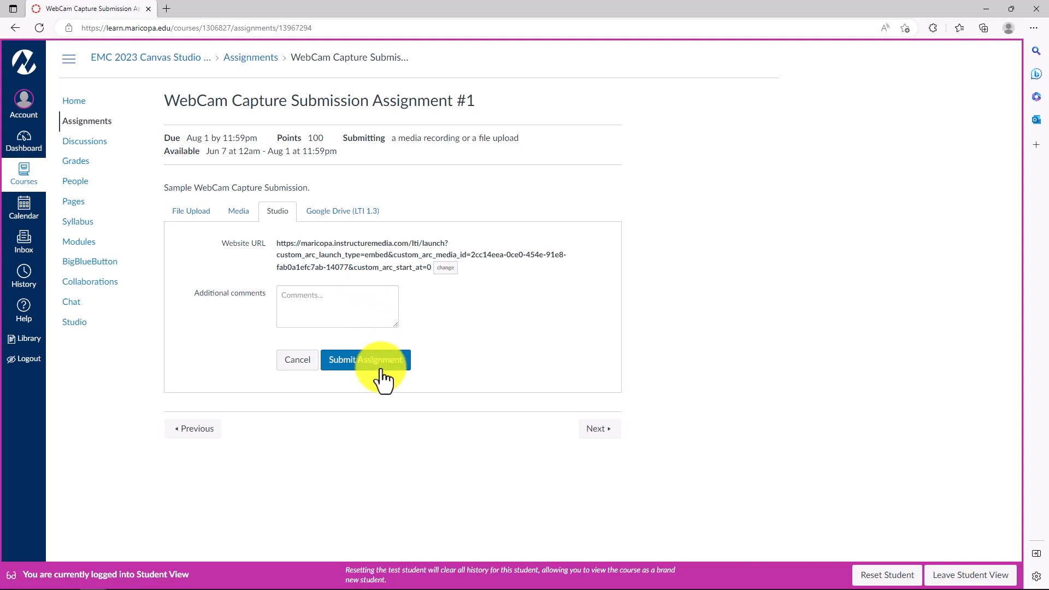
Submit the assignment with the embedded Webcam Capture Video.
left_click(366, 360)
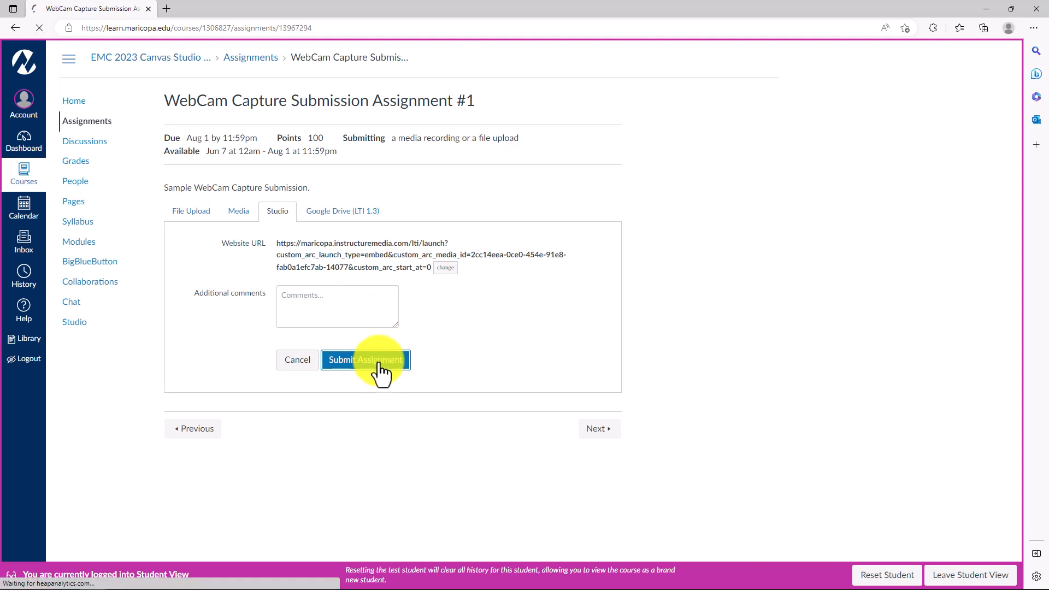
left_click(365, 359)
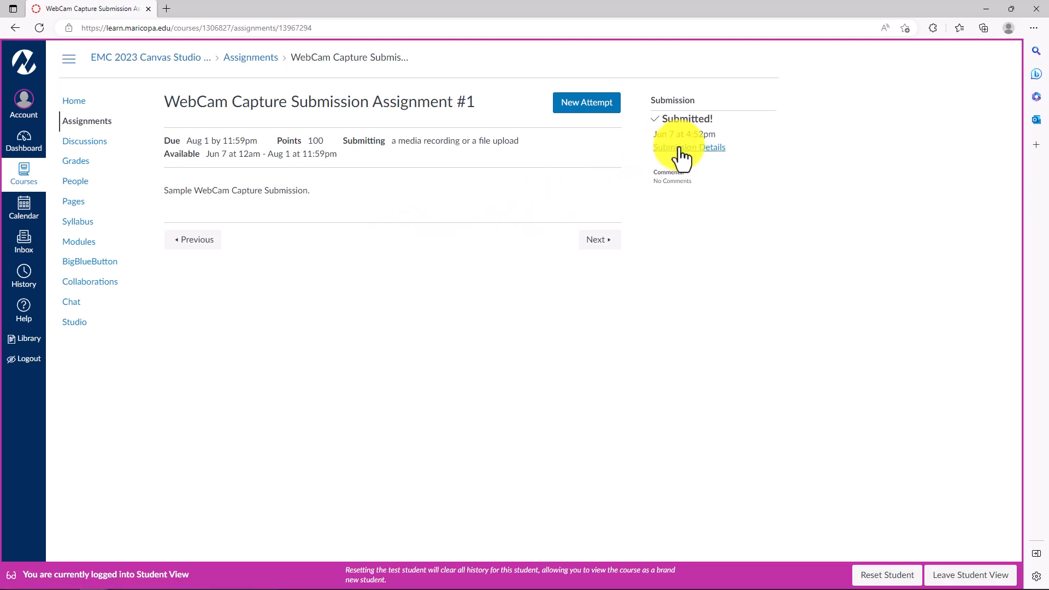
Start a new assignment attempt and show My Library in the Studio submission option.
left_click(689, 147)
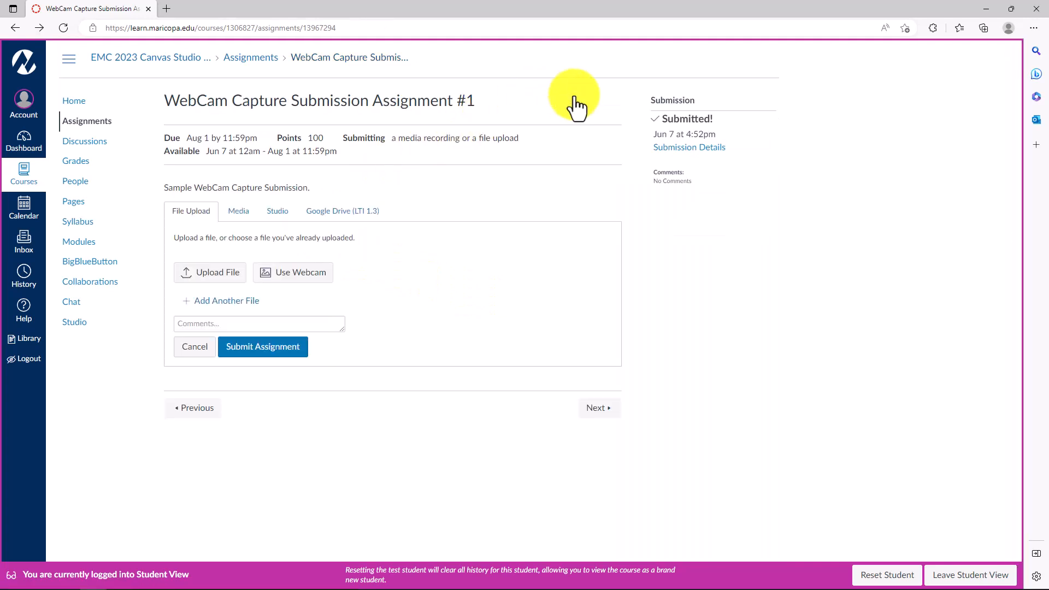
left_click(277, 211)
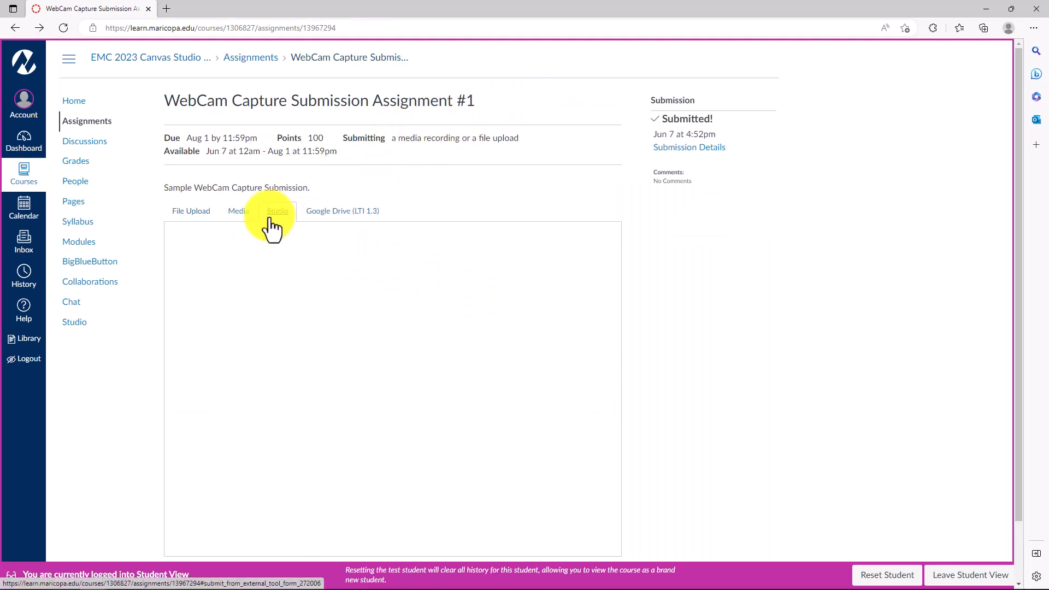
left_click(278, 211)
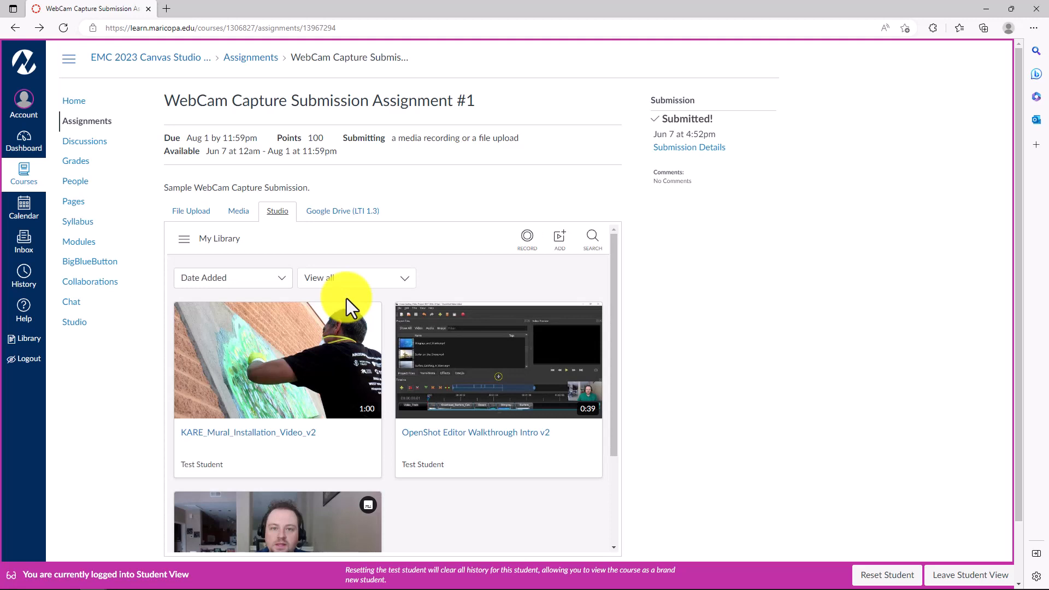